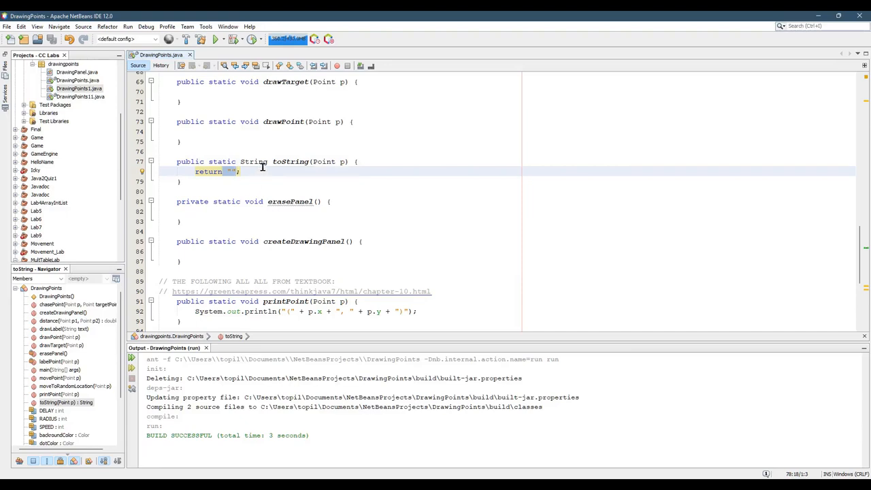
Review printPoint's coordinate output and chasePoint's parameter p, then close the Drawing Panel window
scroll("down", 3)
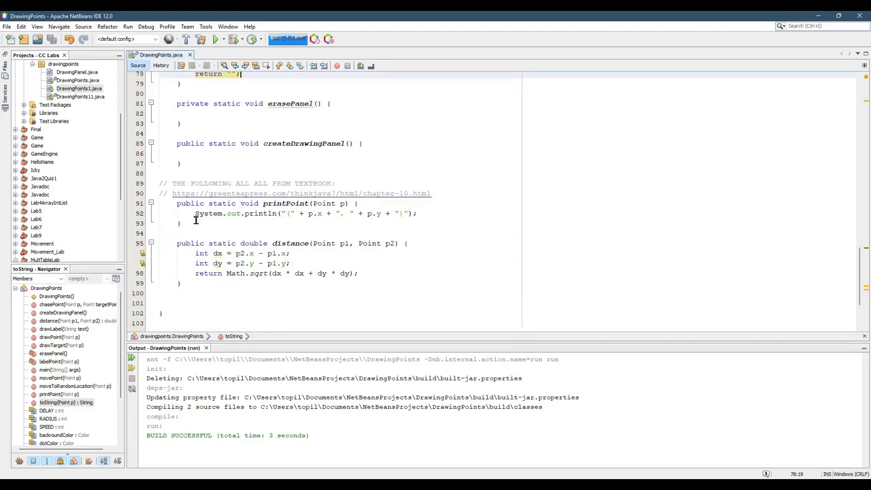
left_click_drag(177, 202, 201, 243)
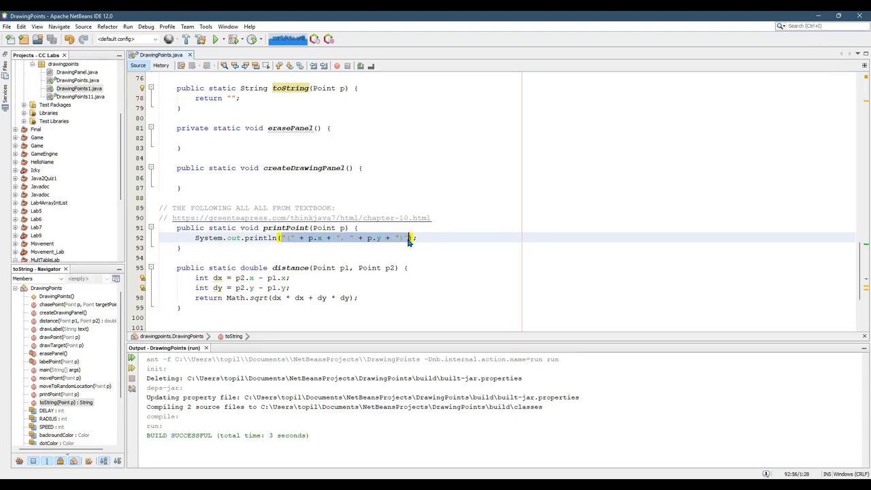
left_click(319, 249)
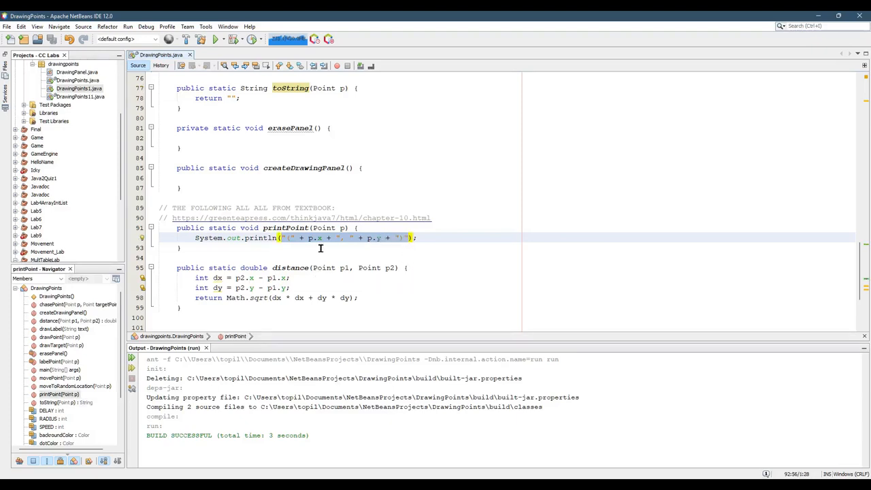
mouse_move(325, 228)
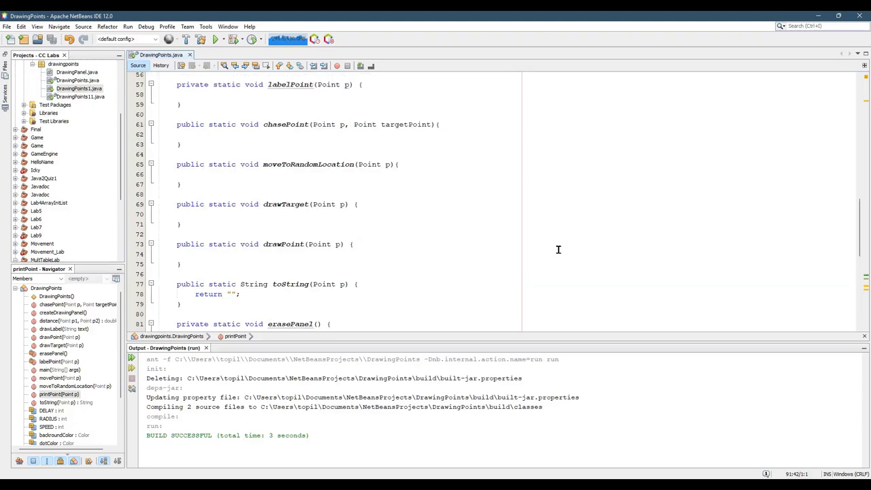
mouse_move(292, 121)
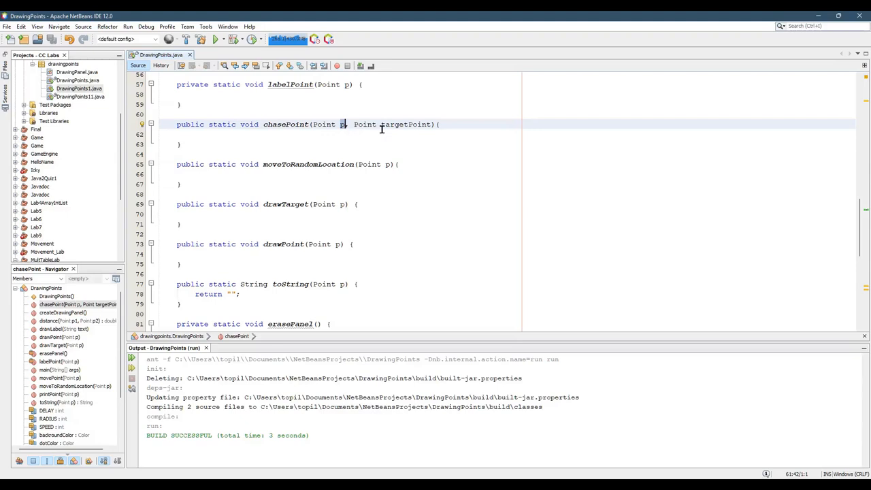
double_click(406, 124)
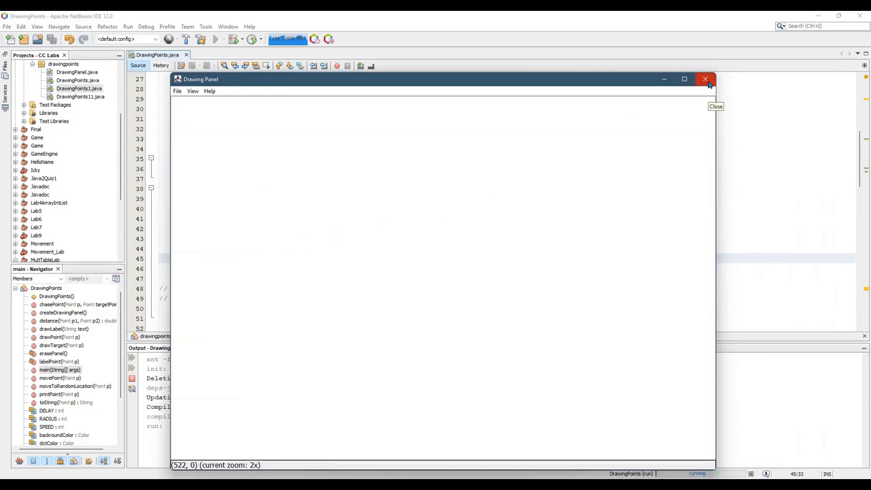
left_click(704, 79)
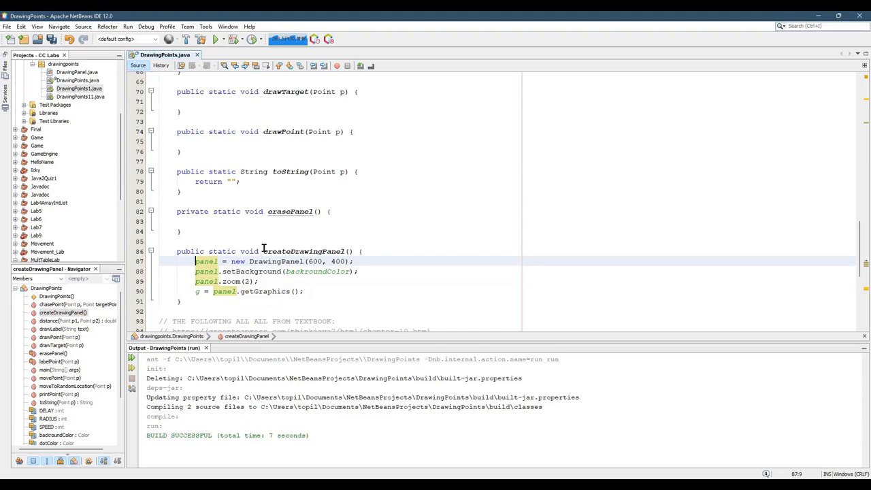
Select the panel setup code in main for relocation into createDrawingPanel()
double_click(308, 251)
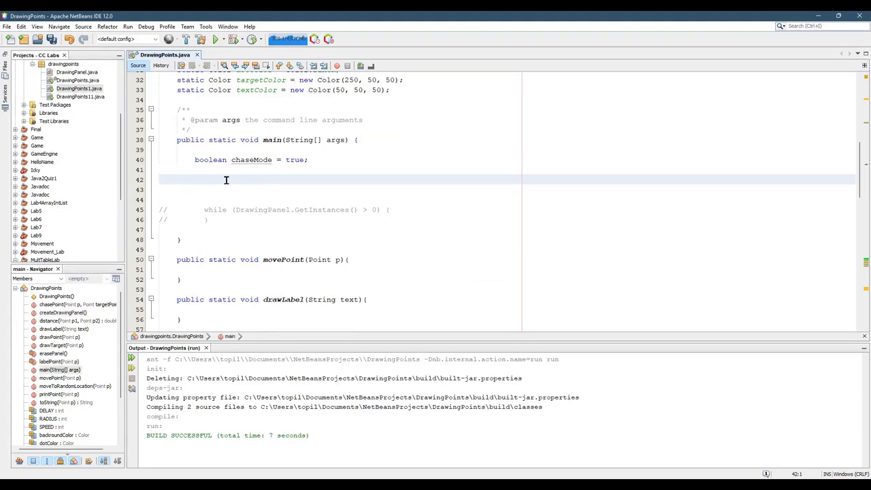
Insert the call createDrawingPanel(); in main and rerun DrawingPoints
type("createDrawingPanel();")
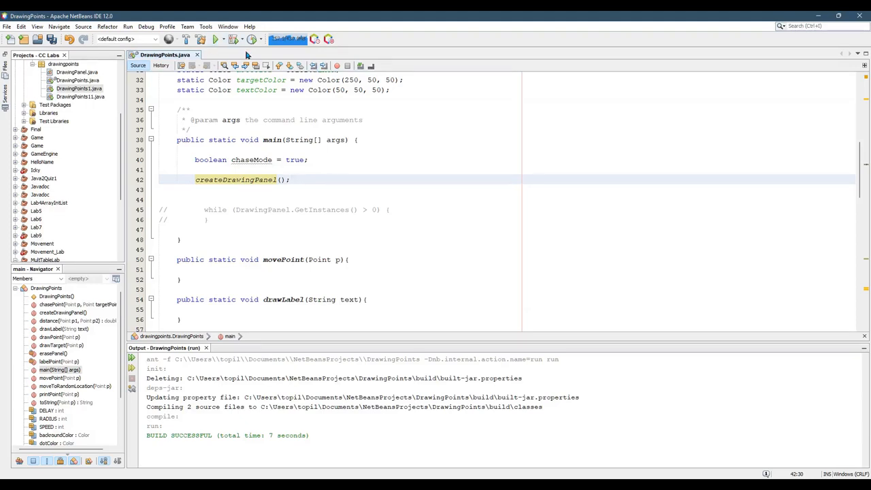
left_click(215, 38)
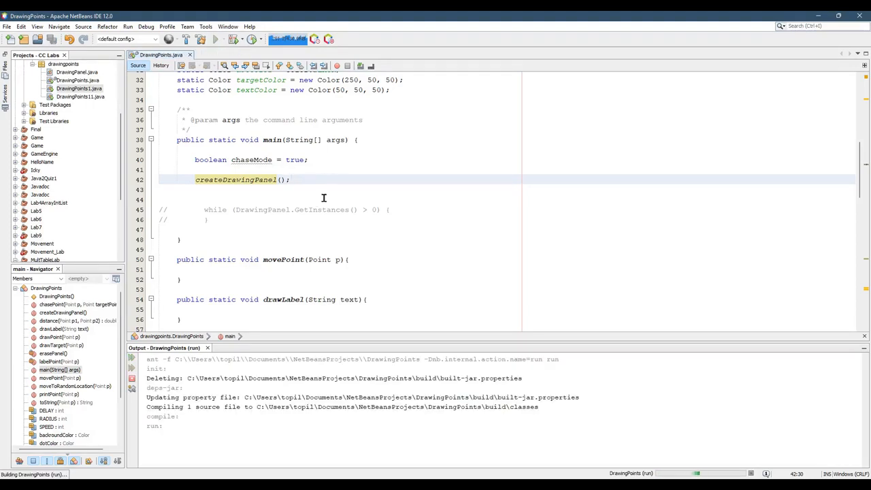